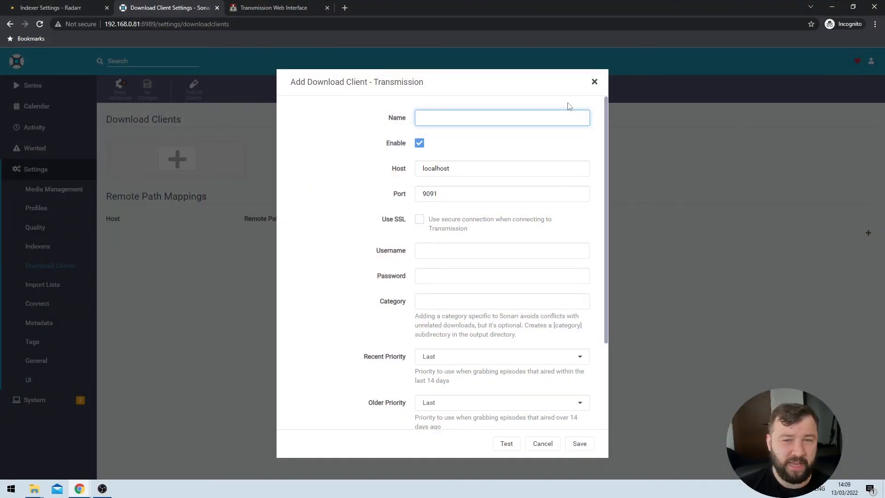
Step: Name the download client 'Transmission' and change its host from localhost to torrent-media
type("T")
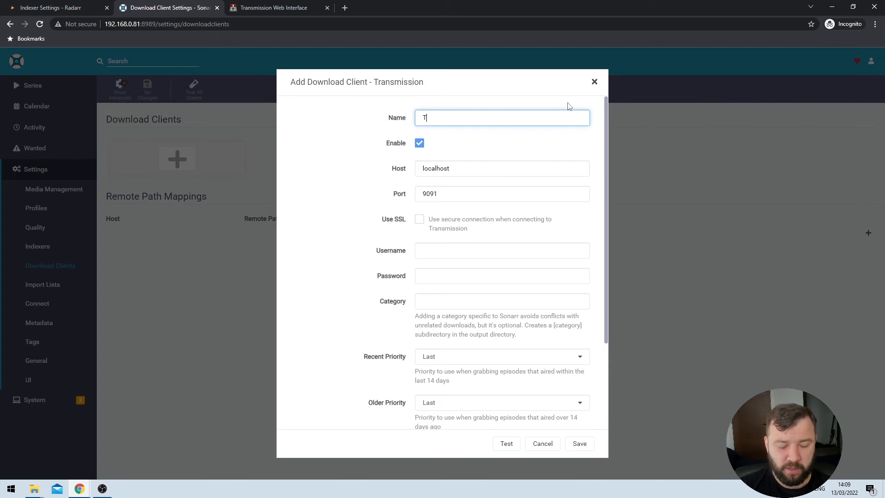
type("ransmiss")
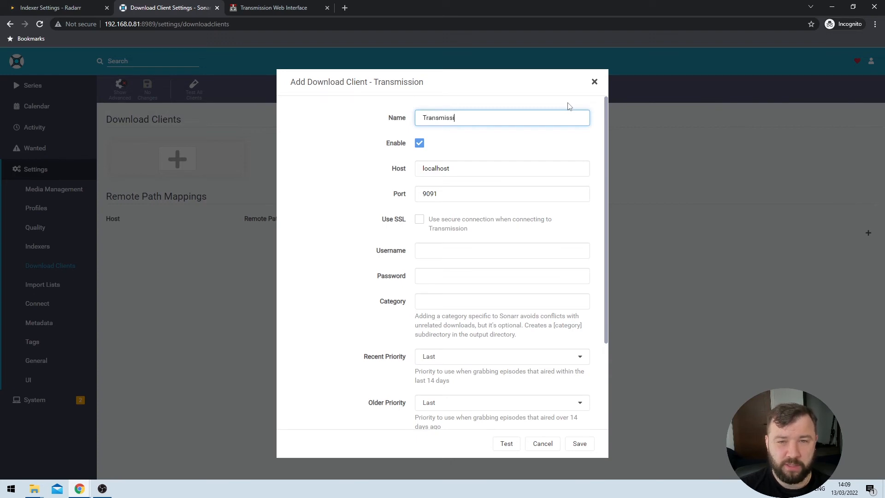
type("ion")
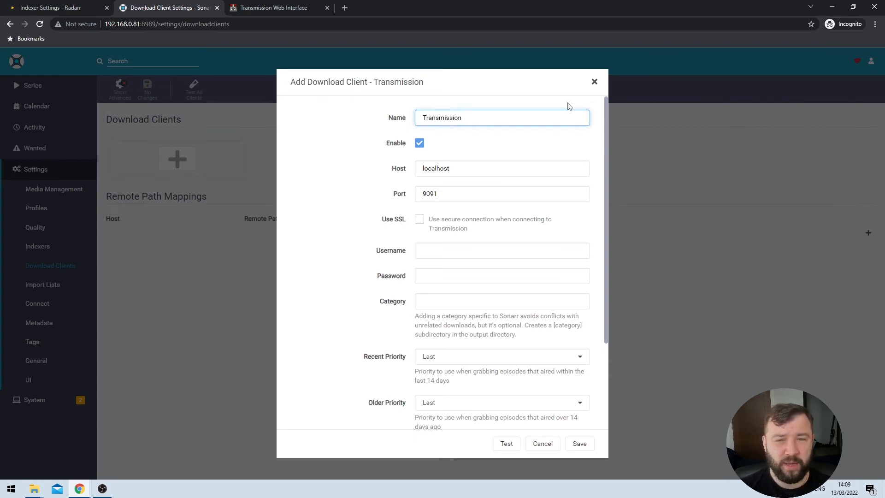
mouse_move(434, 148)
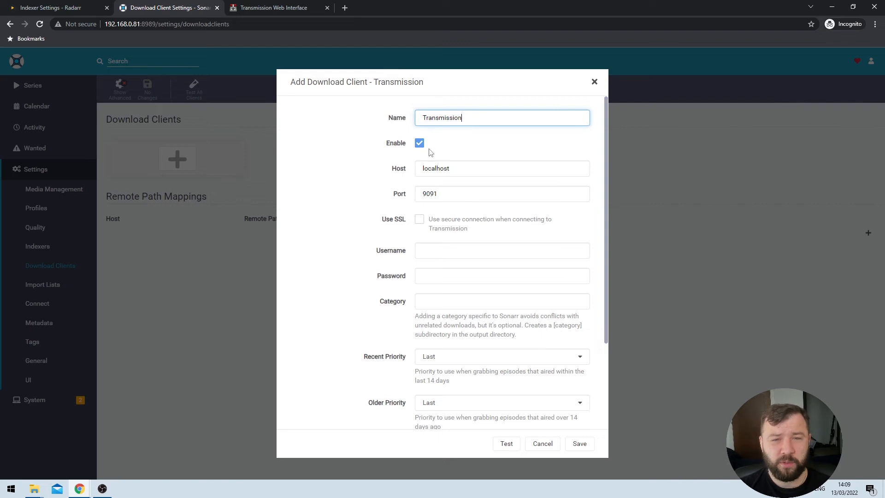
mouse_move(484, 186)
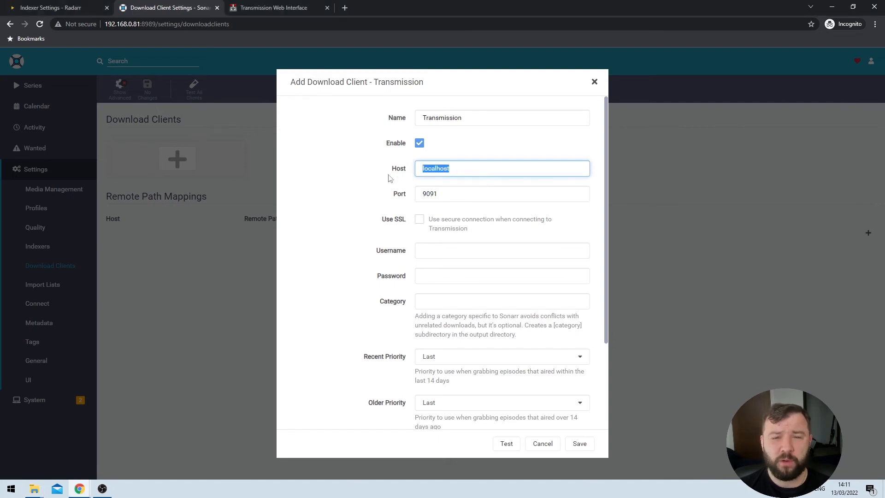
type("torrent-media")
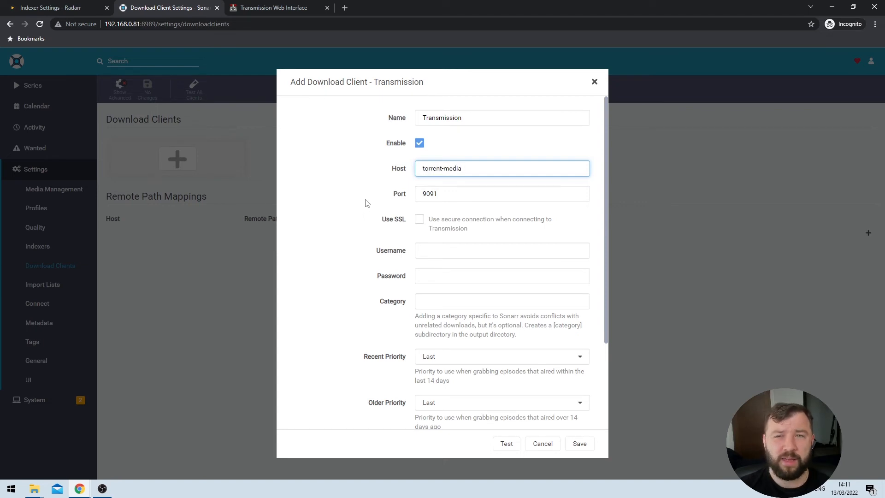
mouse_move(535, 238)
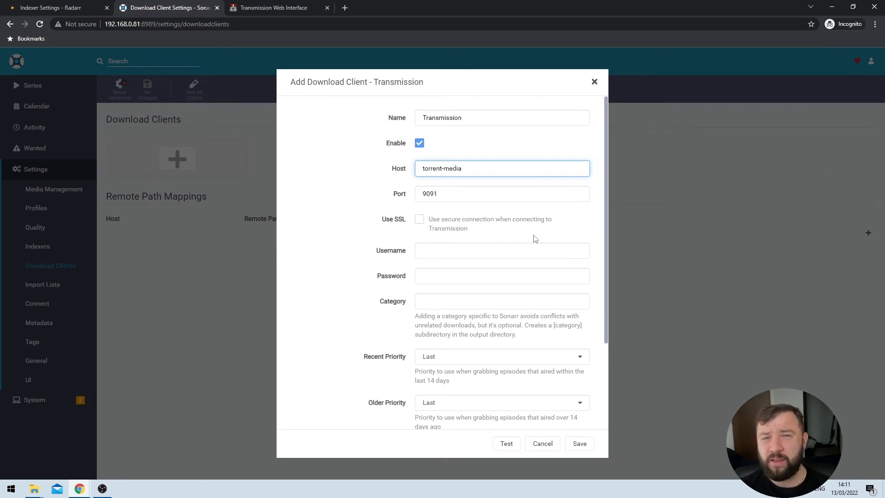
mouse_move(525, 241)
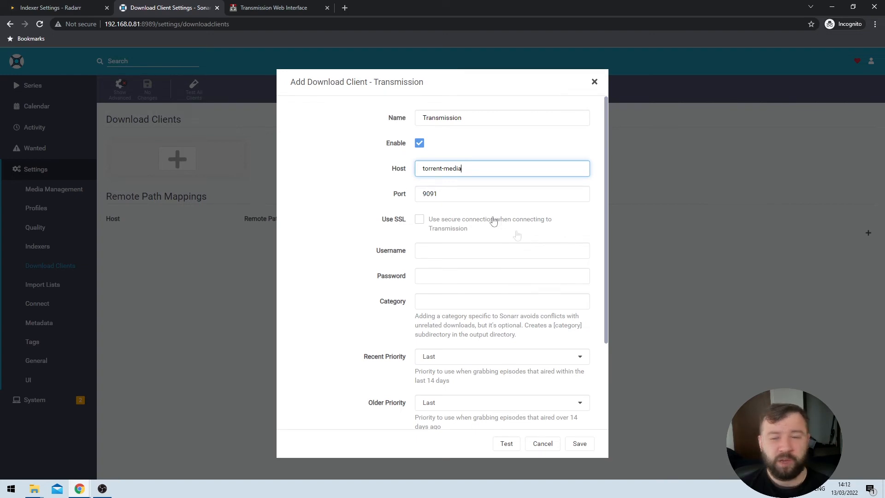
mouse_move(480, 214)
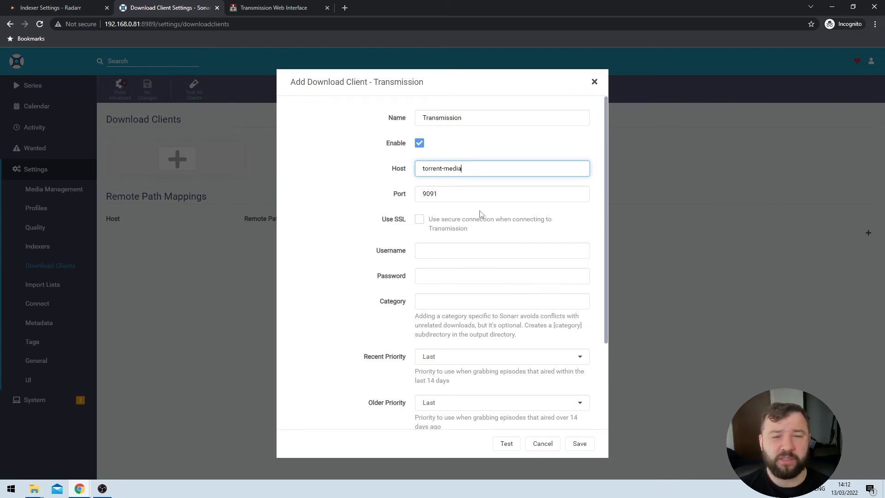
mouse_move(490, 219)
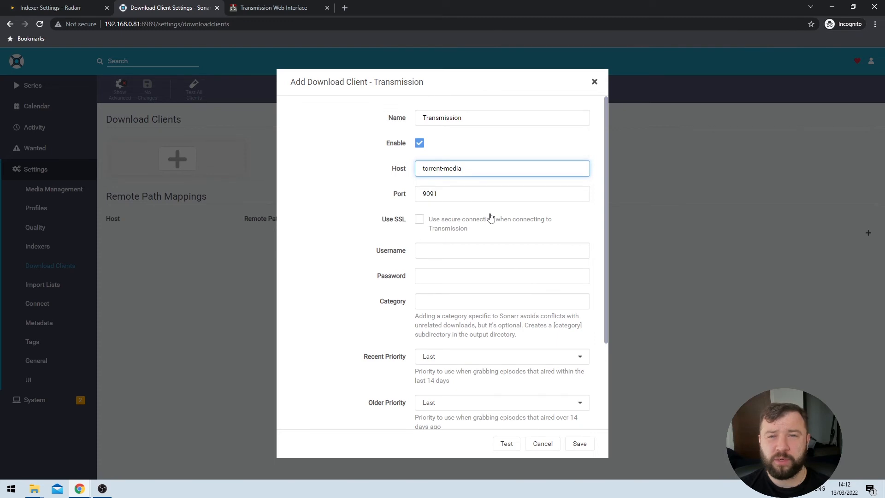
scroll("down", 3)
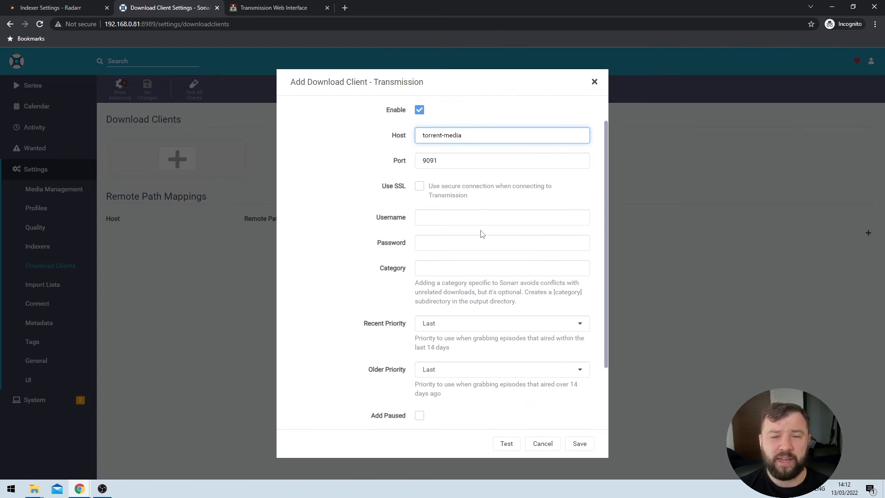
scroll("down", 3)
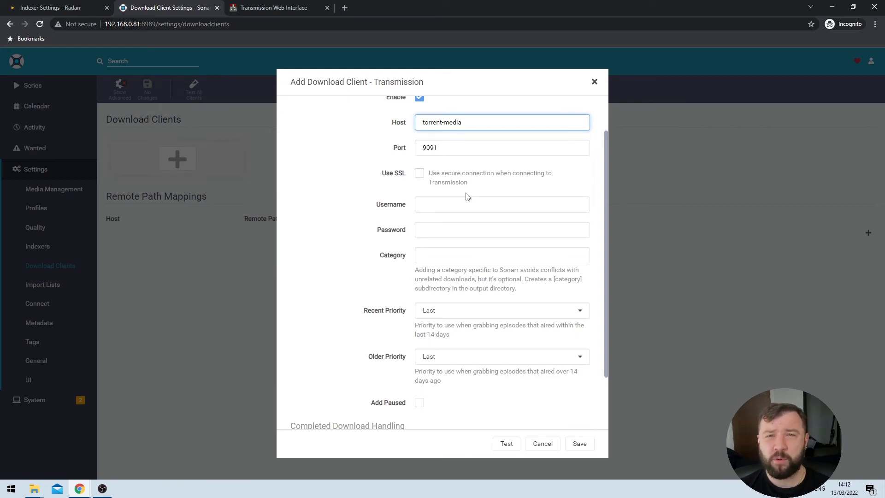
scroll("down", 3)
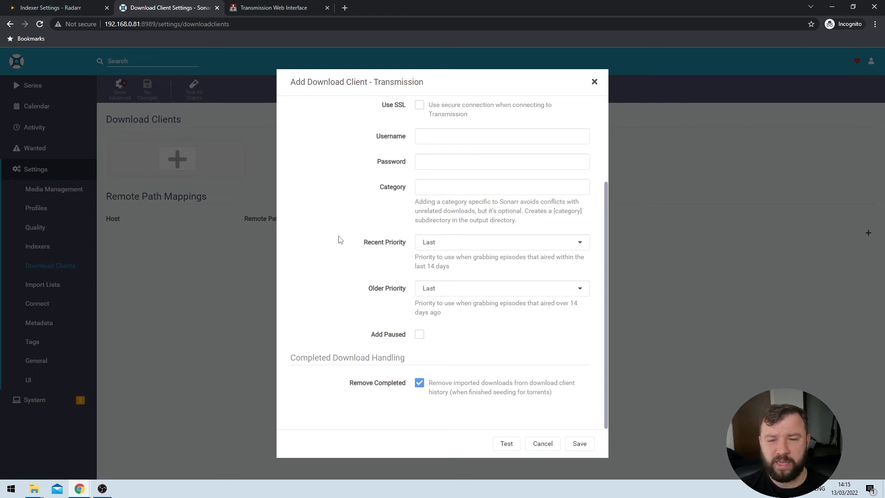
mouse_move(397, 289)
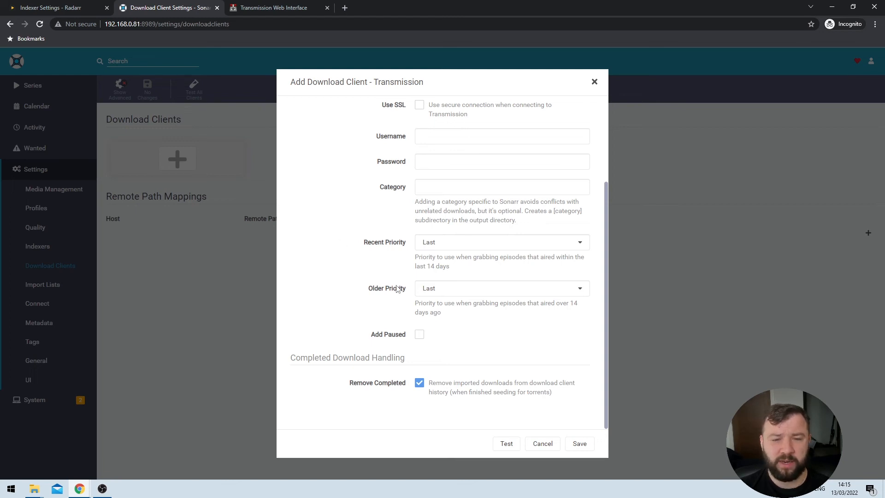
mouse_move(400, 292)
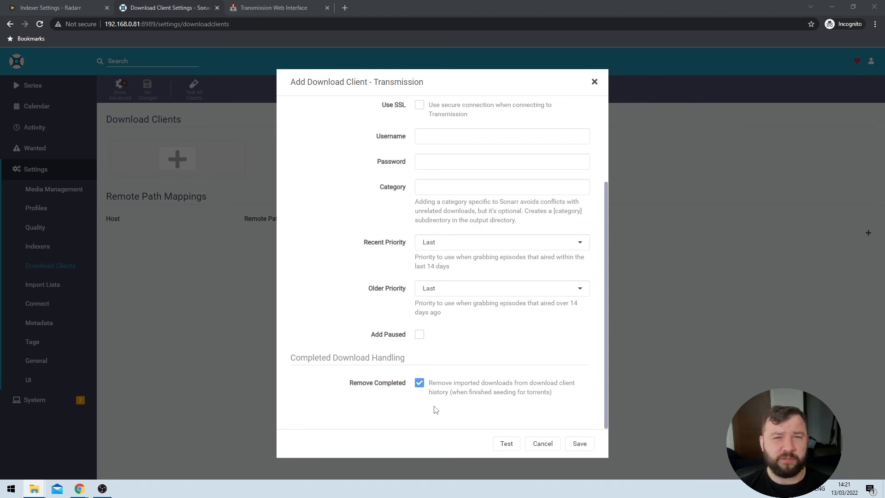
mouse_move(555, 477)
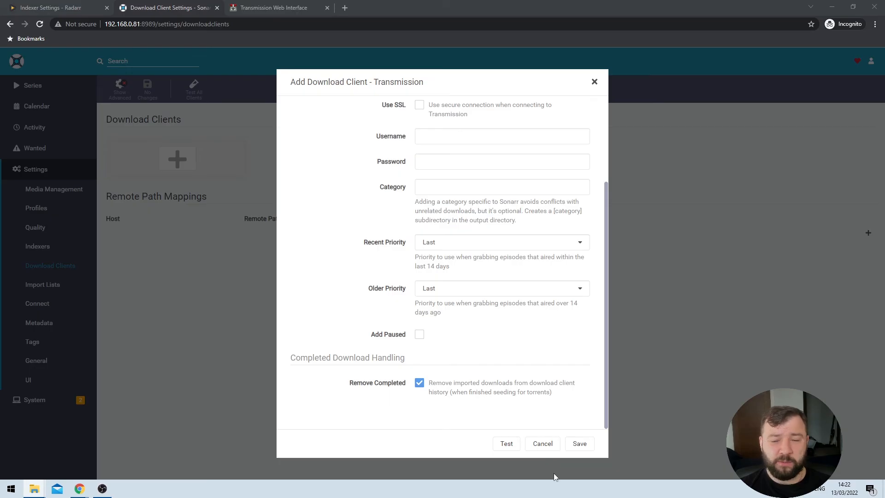
mouse_move(506, 443)
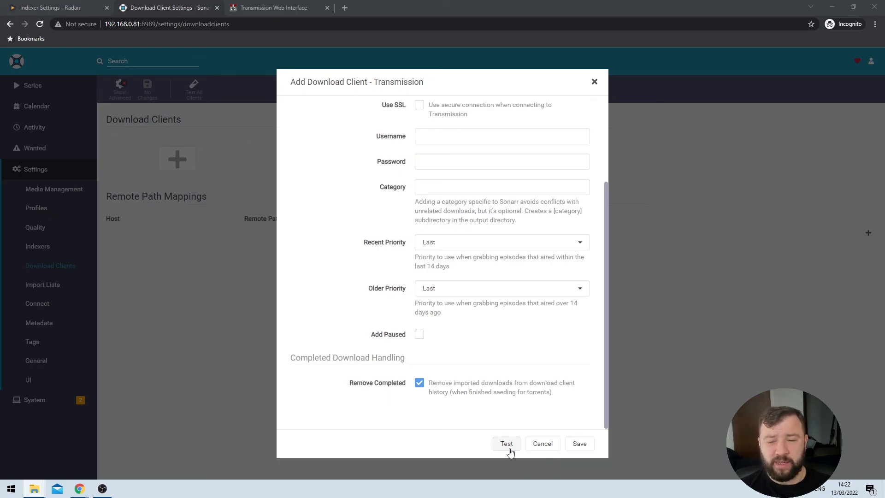
Step: Test Sonarr's Transmission client connection and save the client
left_click(506, 443)
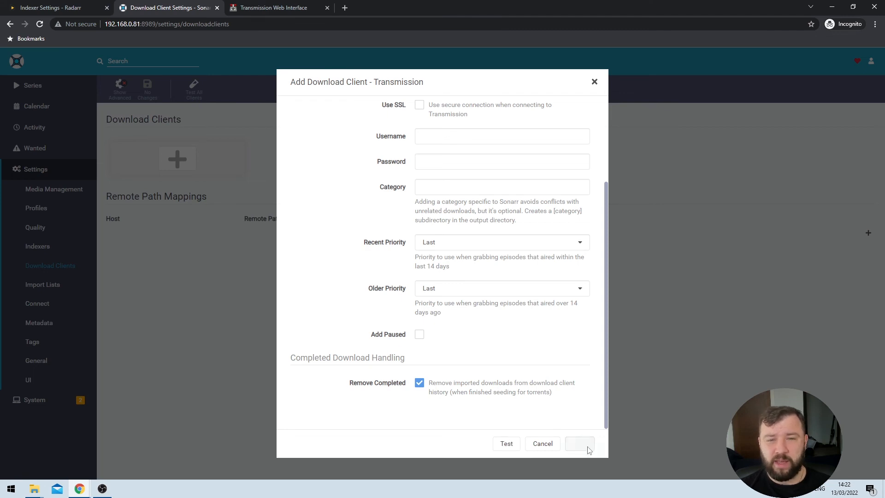
left_click(579, 443)
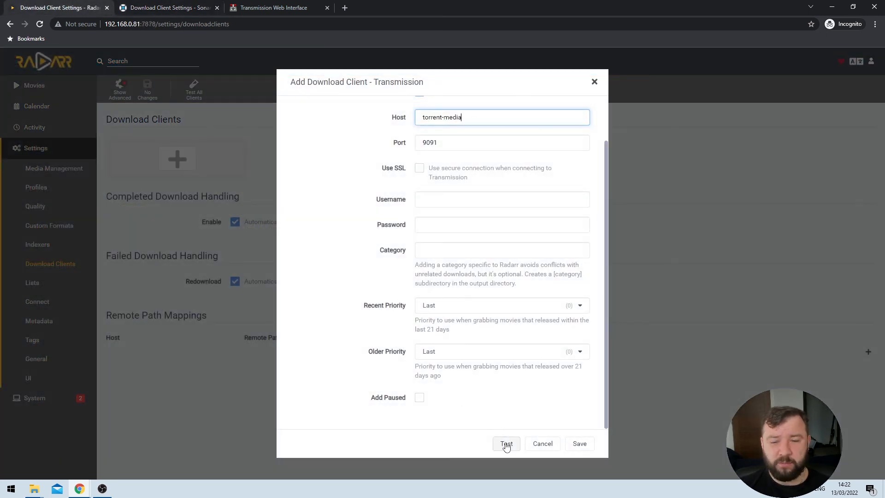
Step: Test and save Radarr's Transmission client, then view the Movies library
left_click(506, 443)
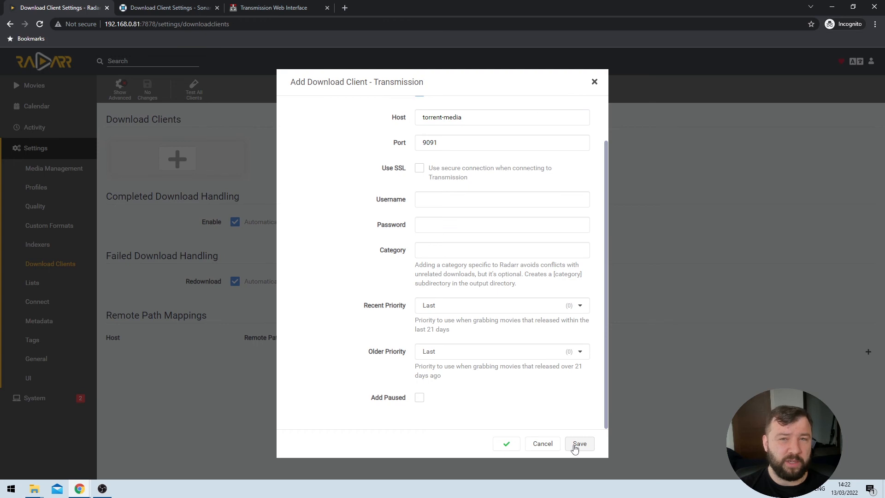
left_click(579, 443)
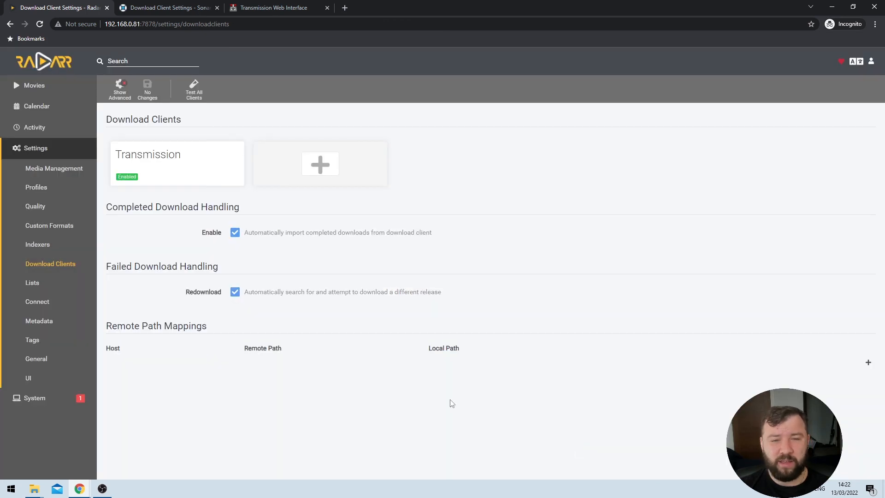
mouse_move(212, 191)
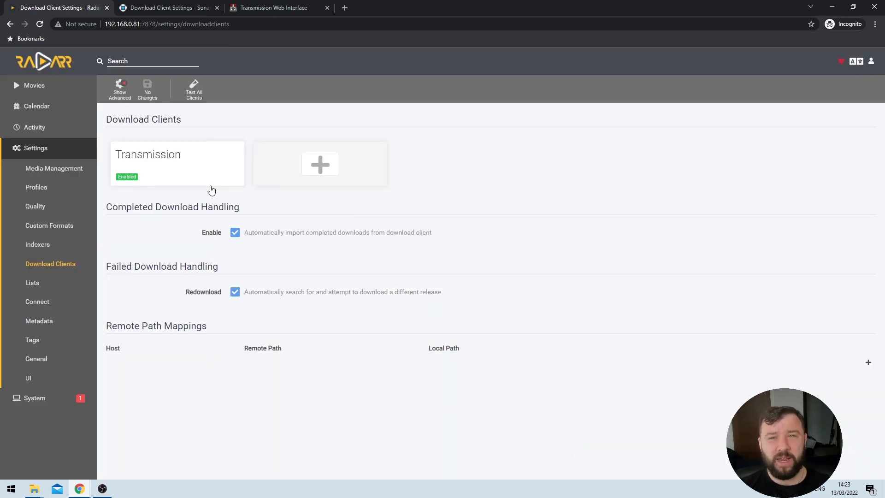
left_click(34, 86)
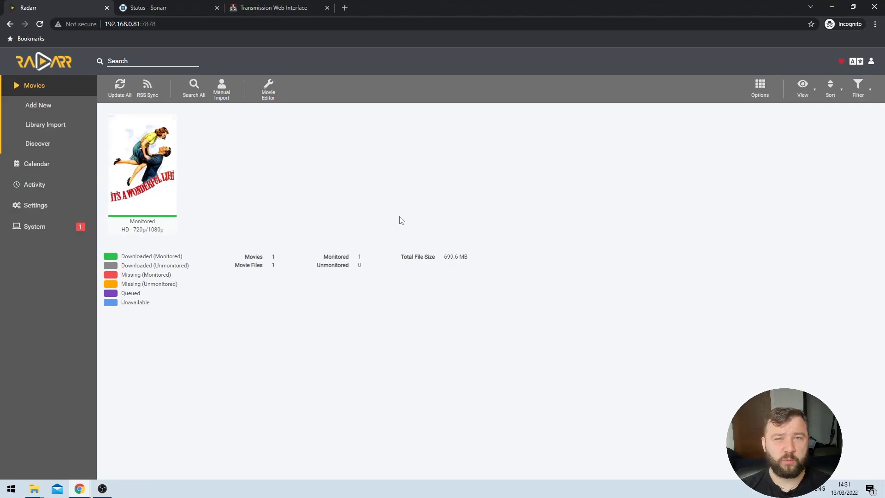
mouse_move(156, 163)
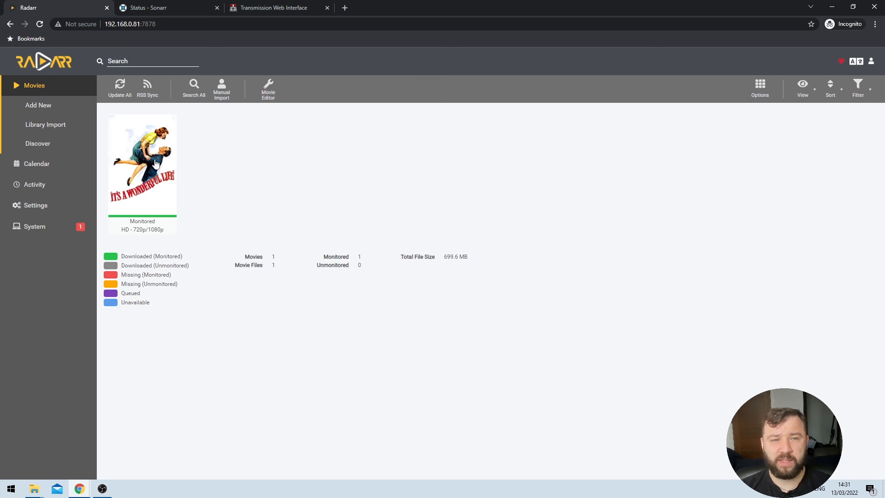
Step: Search 'Night of the Living Dead', pick the 1968 result, enable missing-movie search, and add it
left_click(38, 106)
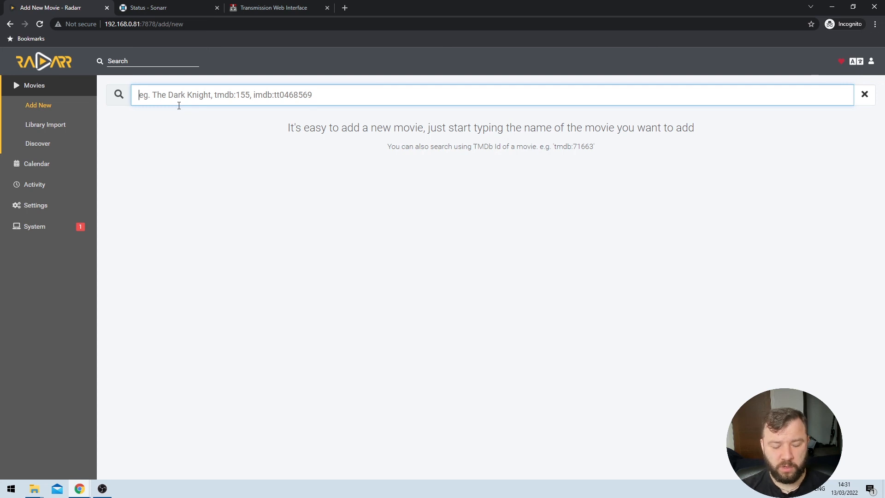
type("Night of the Living Dead")
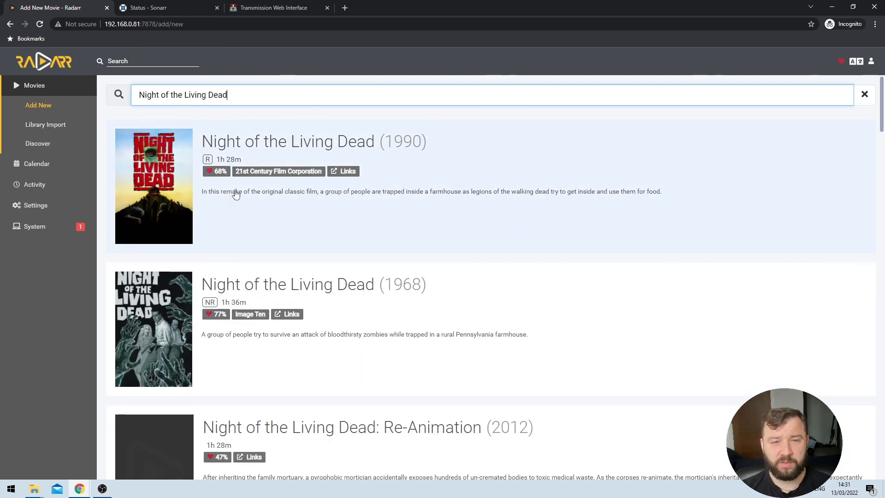
mouse_move(299, 179)
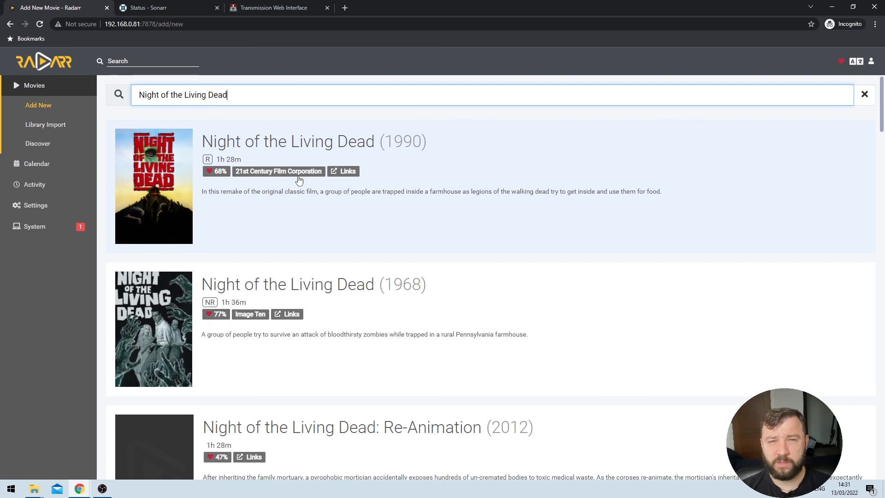
scroll("down", 3)
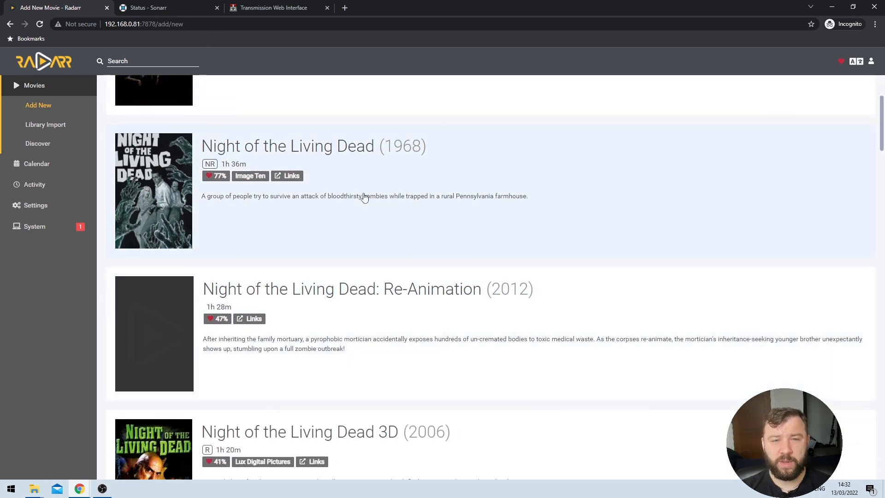
mouse_move(360, 189)
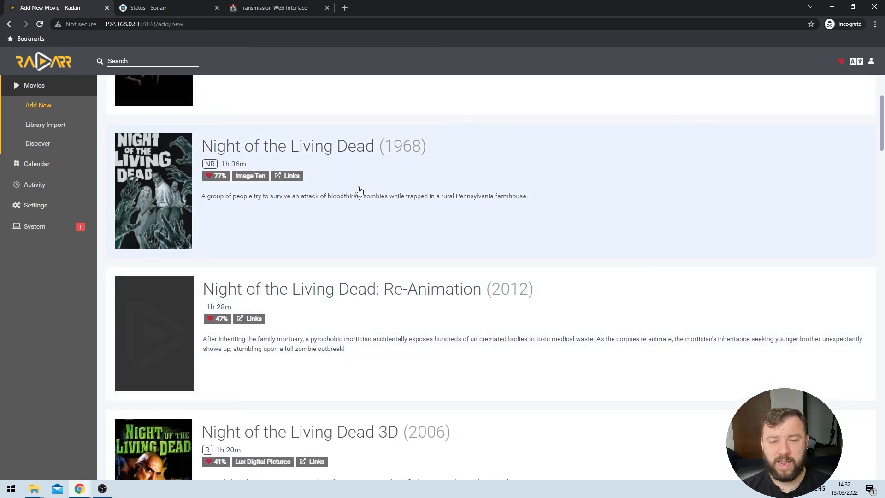
left_click(287, 146)
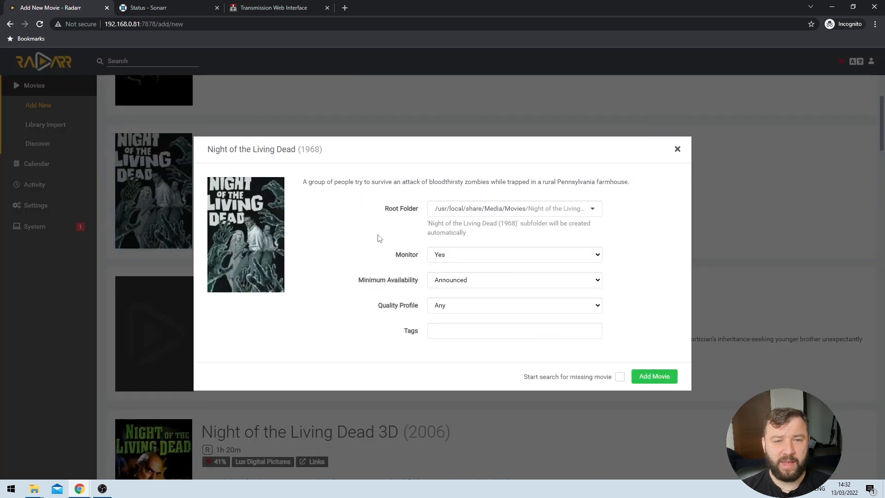
mouse_move(393, 253)
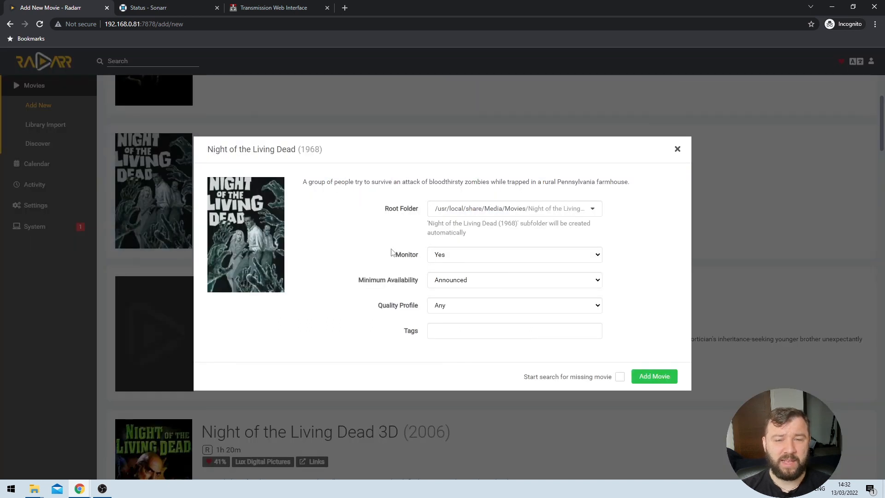
mouse_move(387, 238)
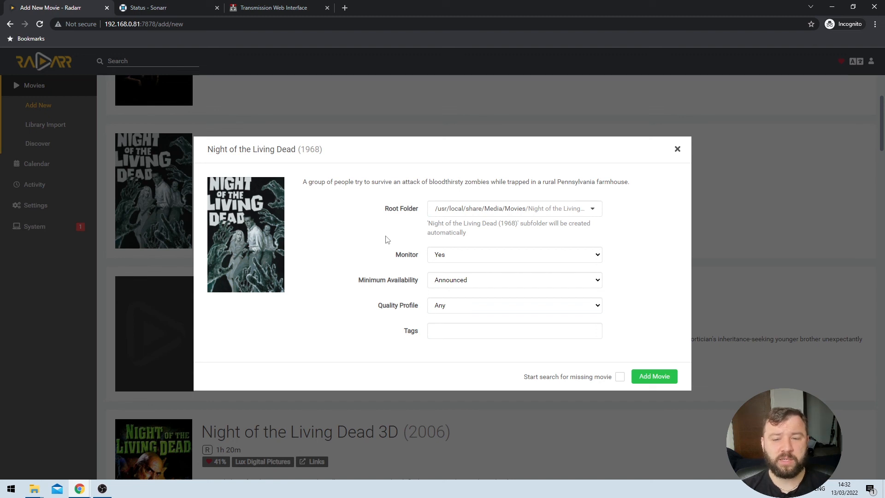
mouse_move(568, 351)
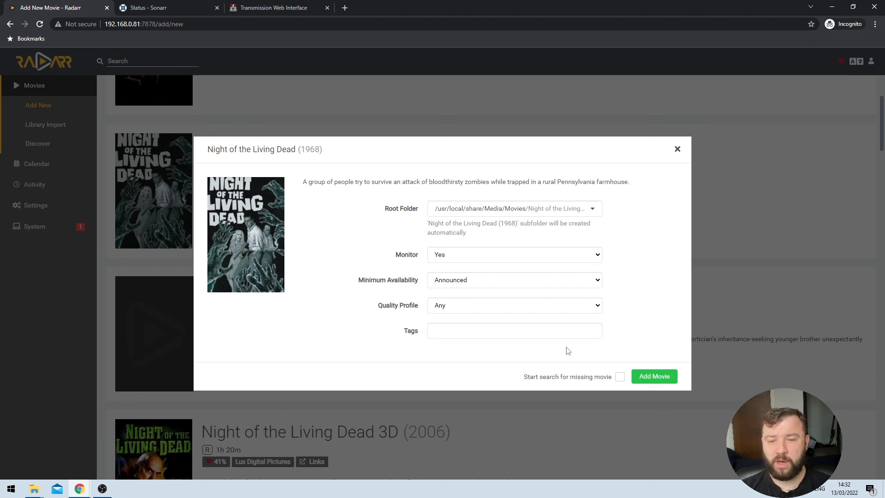
mouse_move(575, 387)
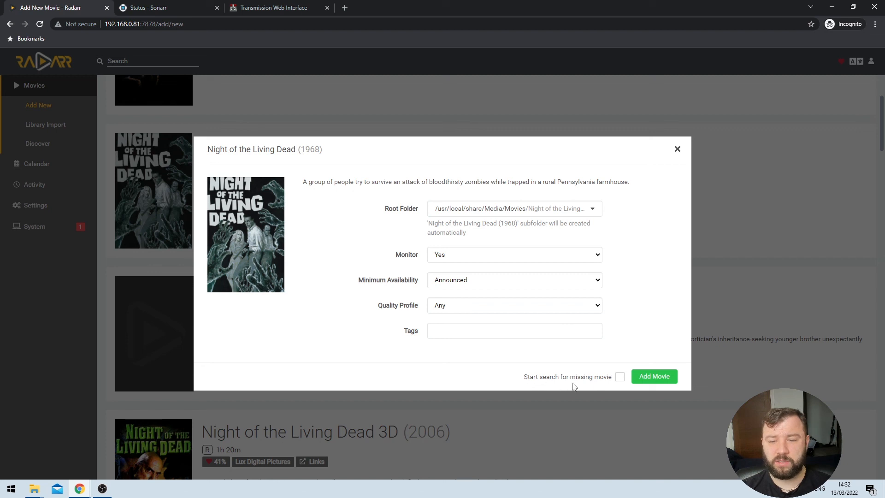
mouse_move(619, 384)
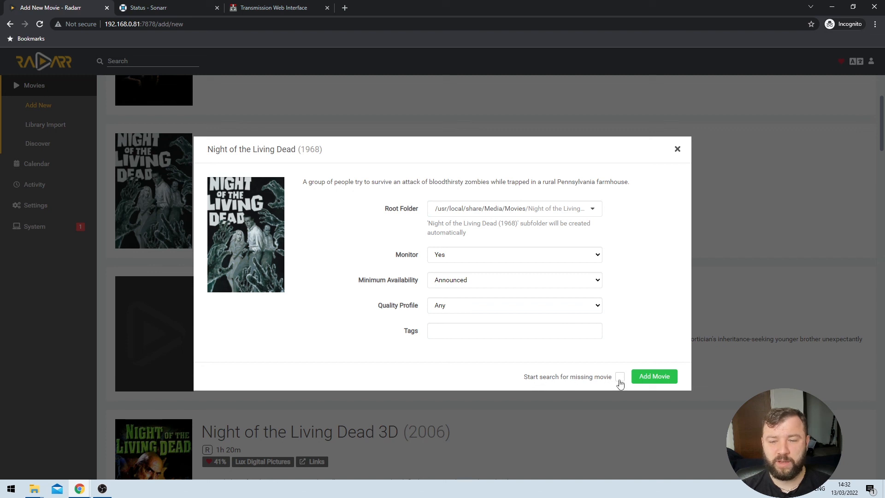
left_click(619, 376)
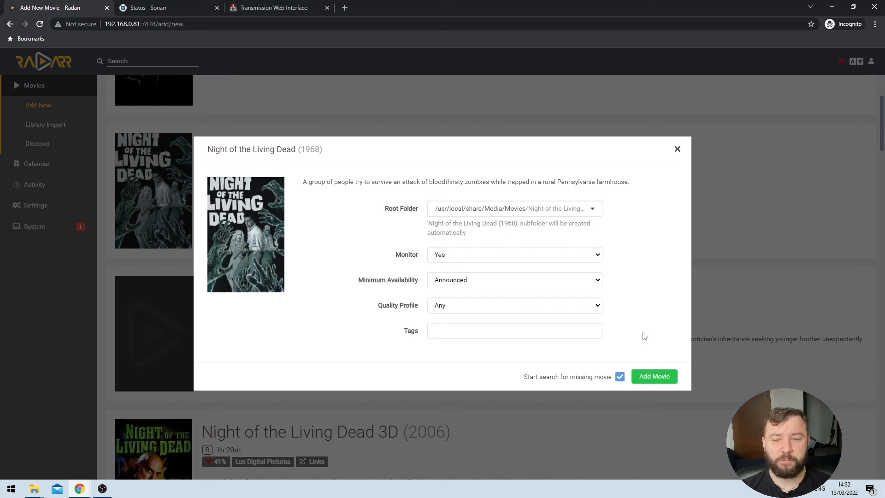
mouse_move(654, 377)
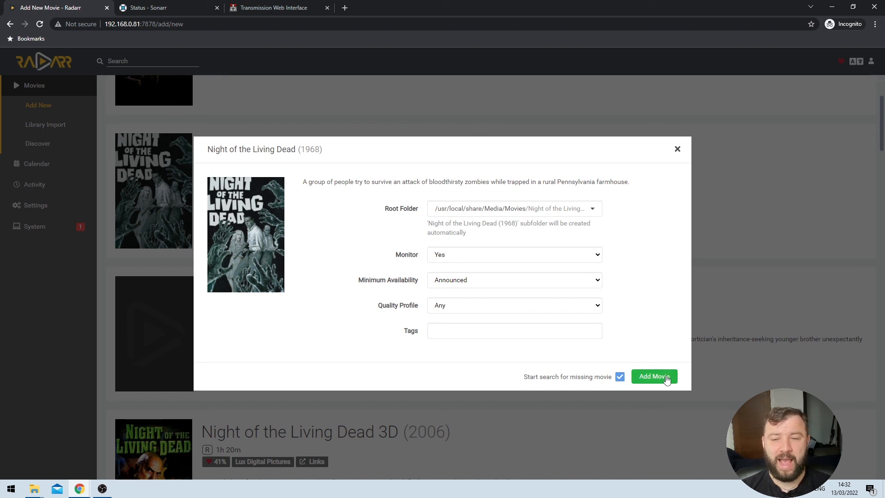
left_click(654, 376)
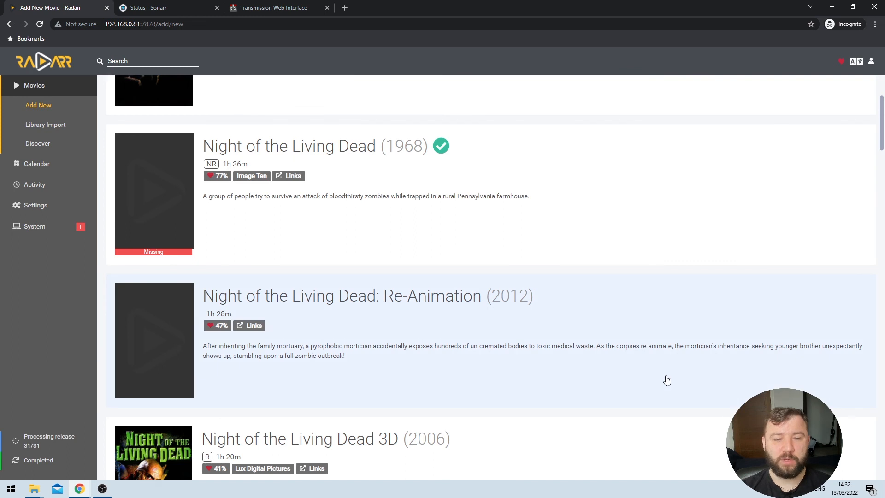
mouse_move(647, 379)
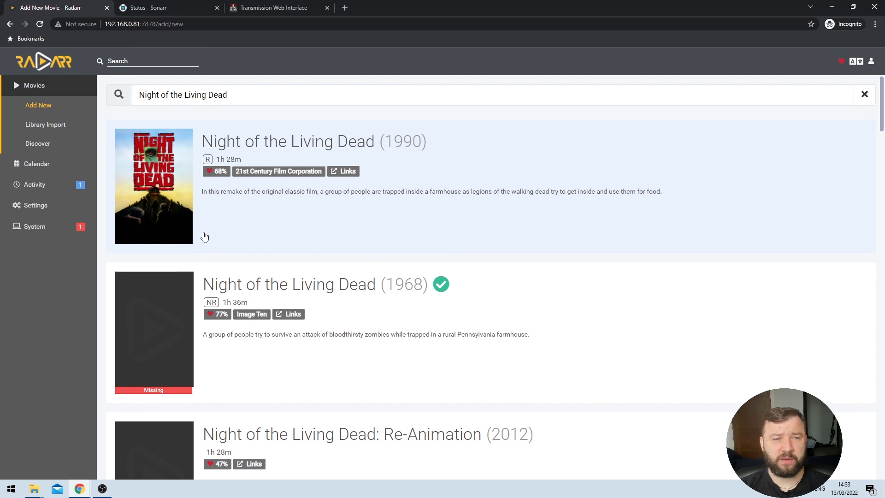
mouse_move(35, 184)
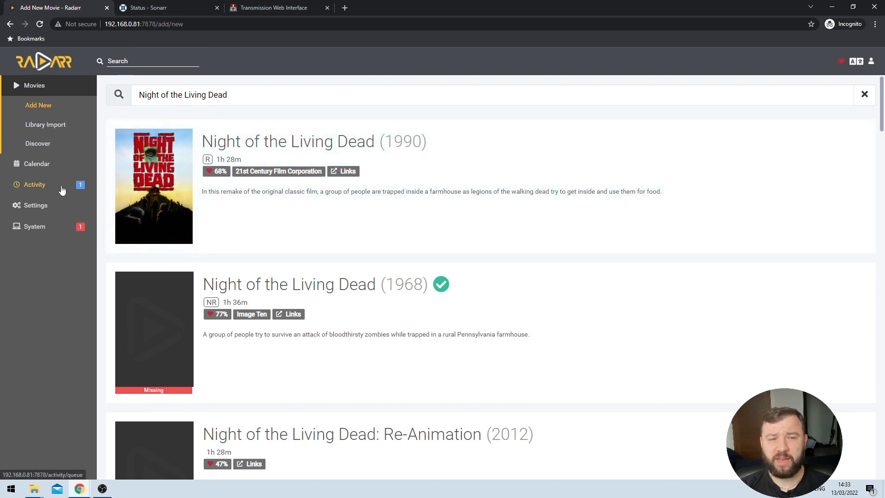
mouse_move(88, 194)
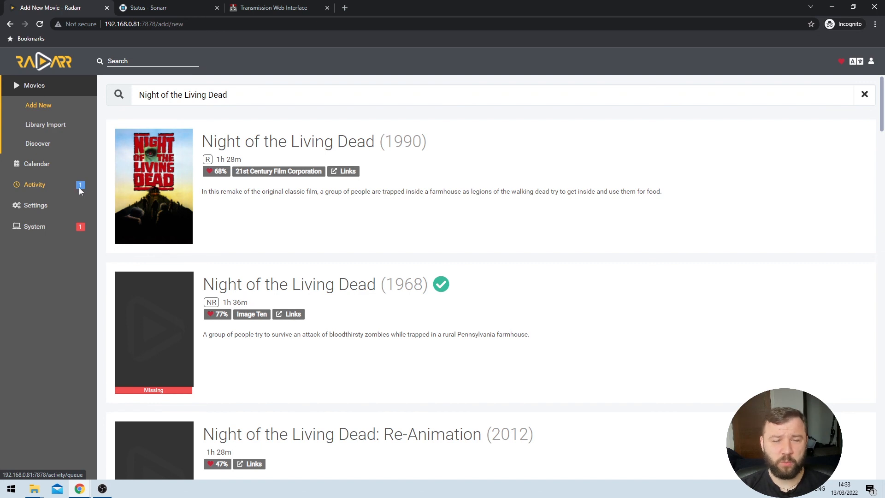
Step: View Radarr's queue listing Night of the Living Dead, then check its download in Transmission
left_click(35, 184)
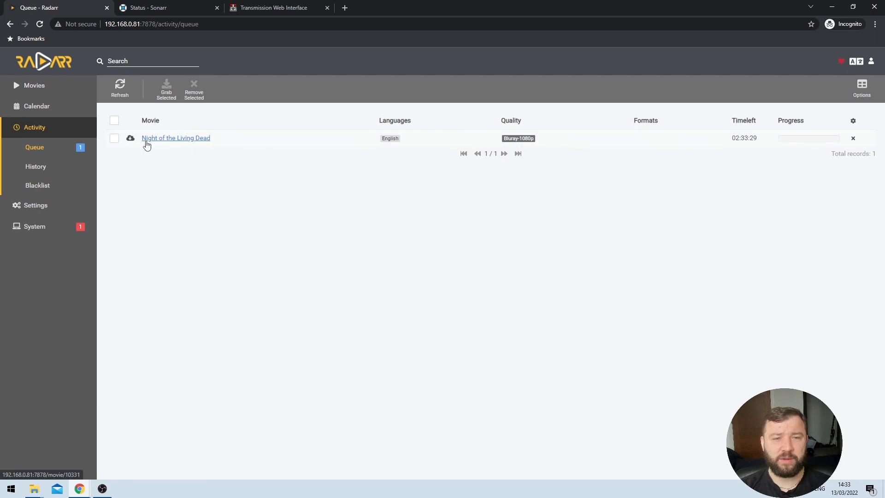
mouse_move(556, 229)
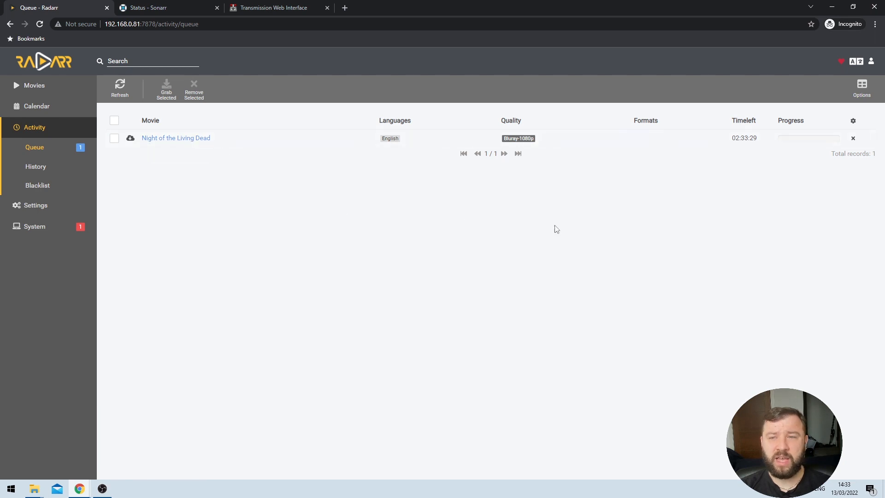
mouse_move(753, 149)
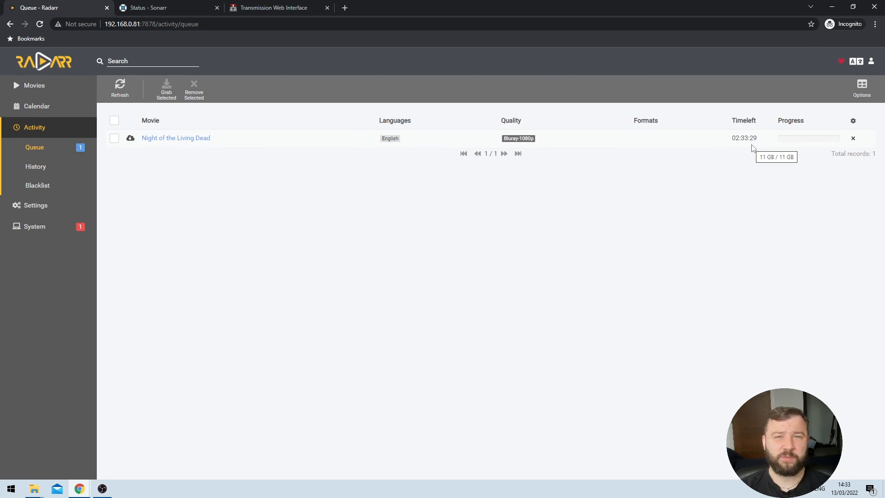
mouse_move(292, 190)
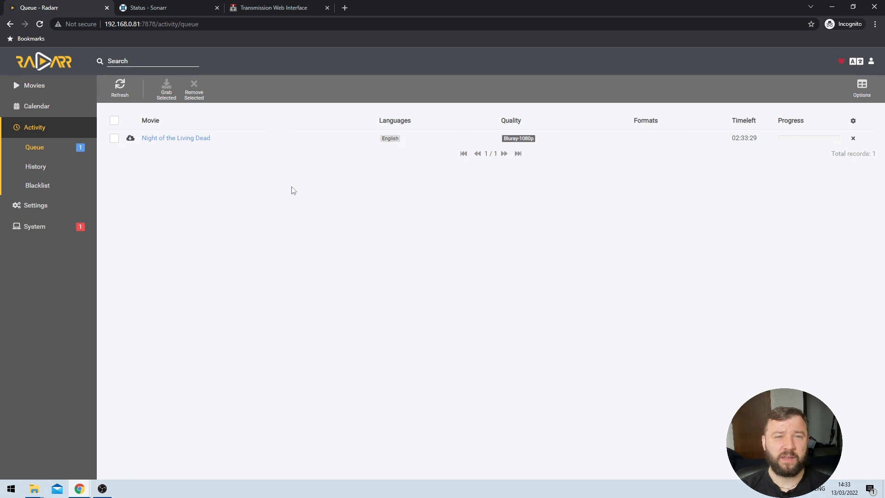
left_click(274, 7)
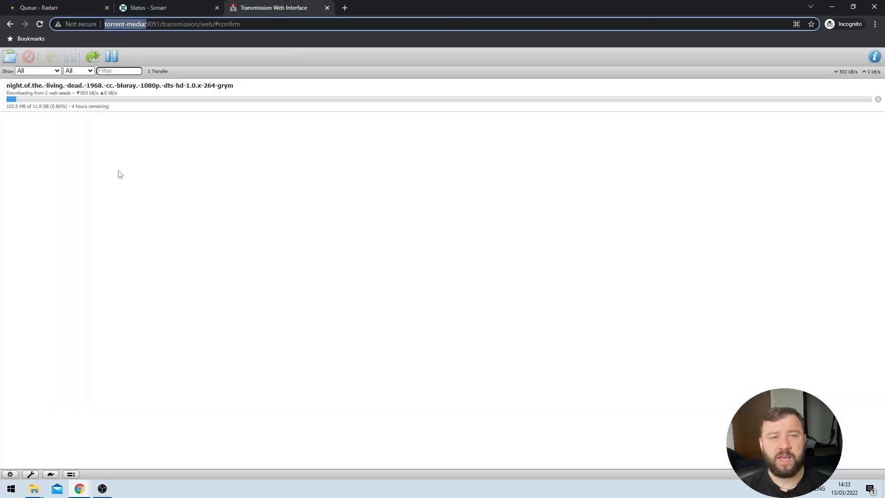